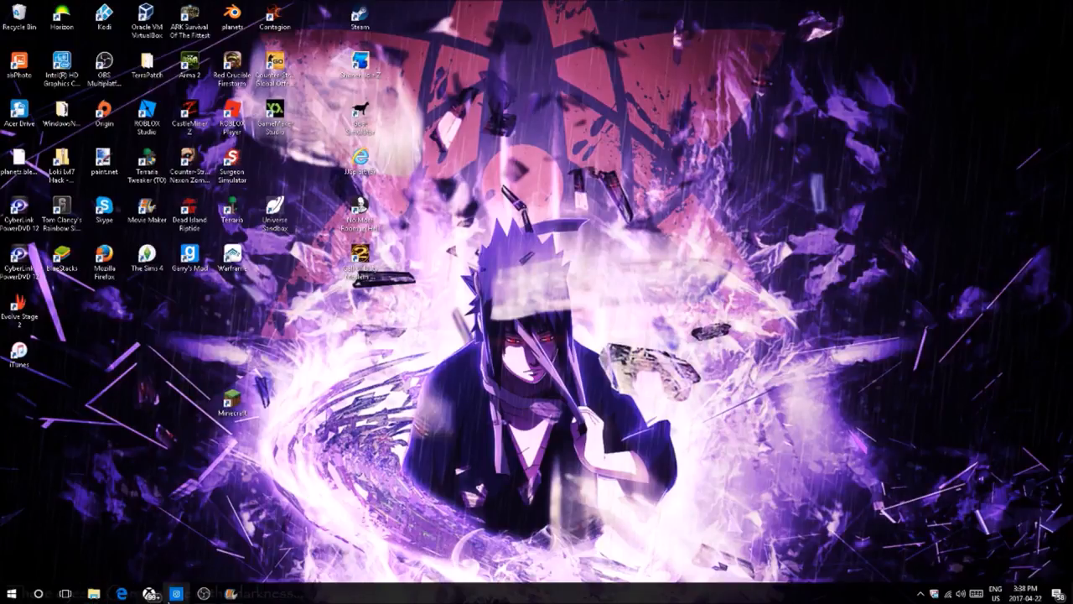
mouse_move(205, 593)
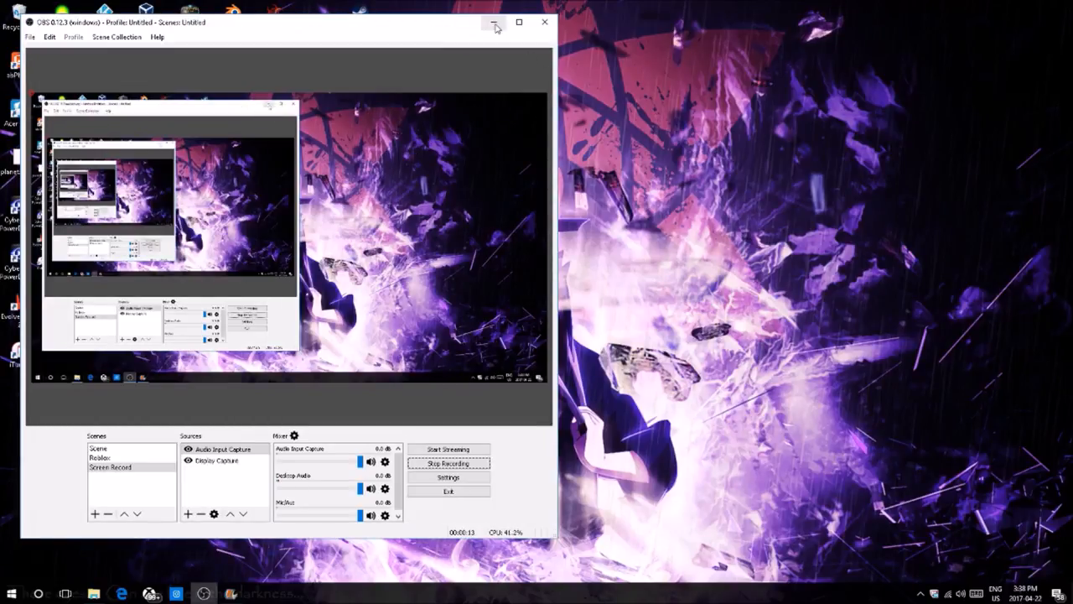
Search the Microsoft Store for 'xbox beta' and launch the installed Xbox (beta) app.
click(494, 22)
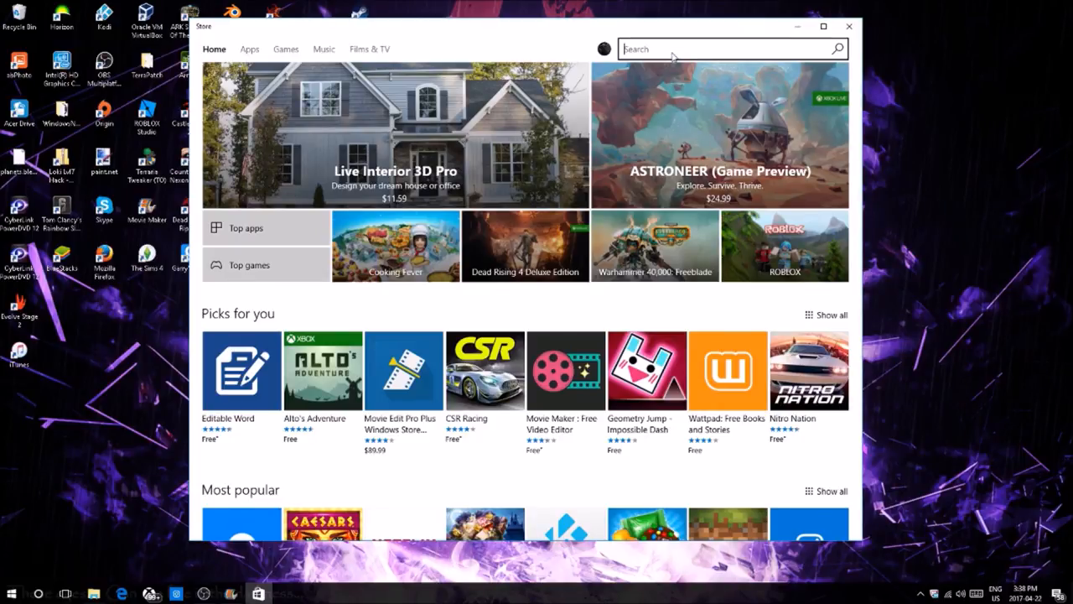
text(xbox)
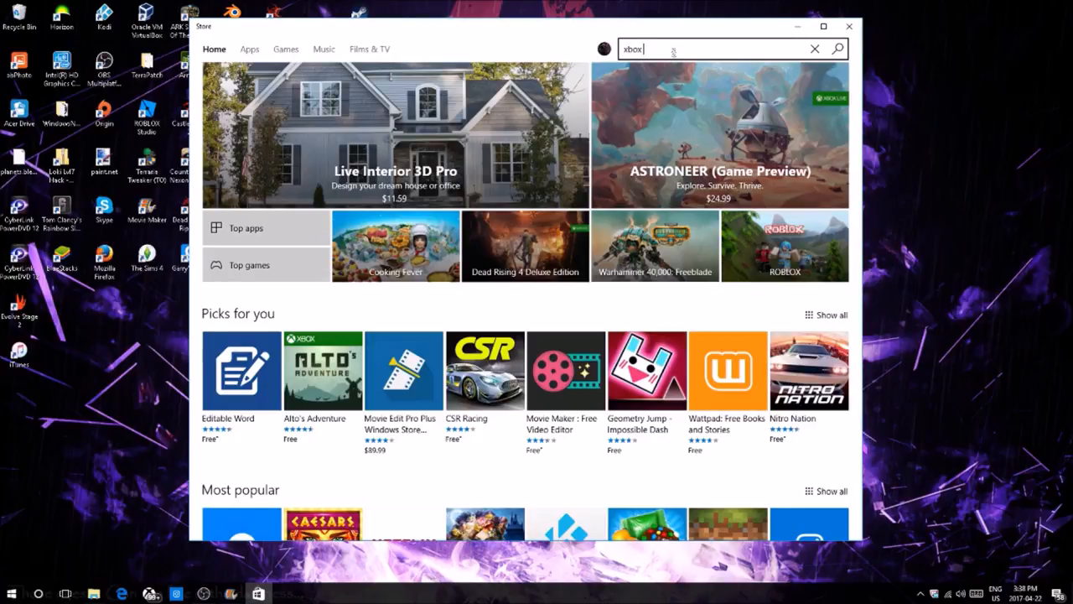
text(beta)
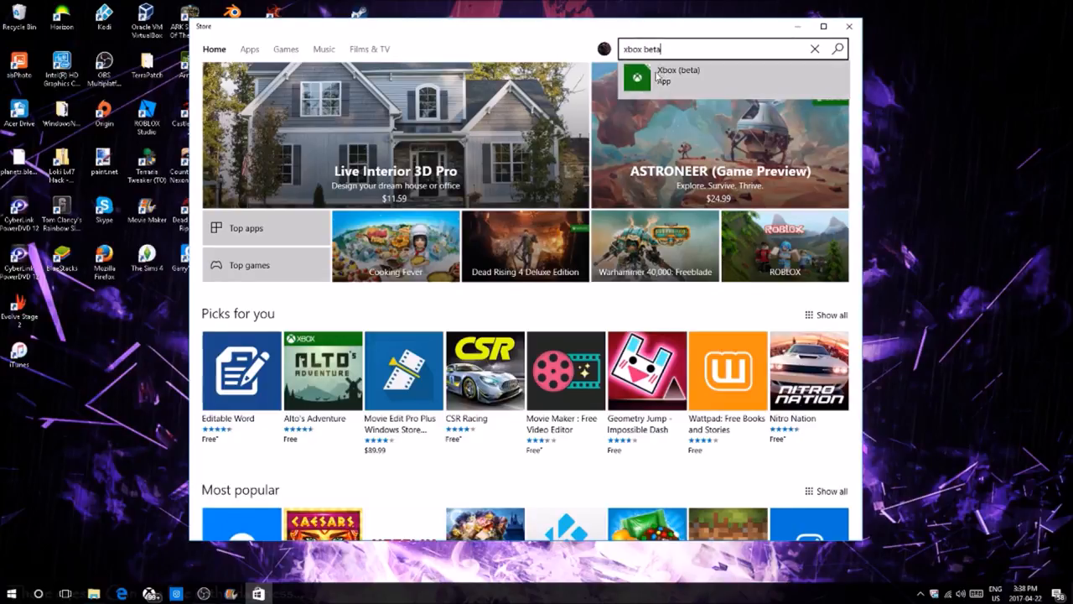
click(680, 76)
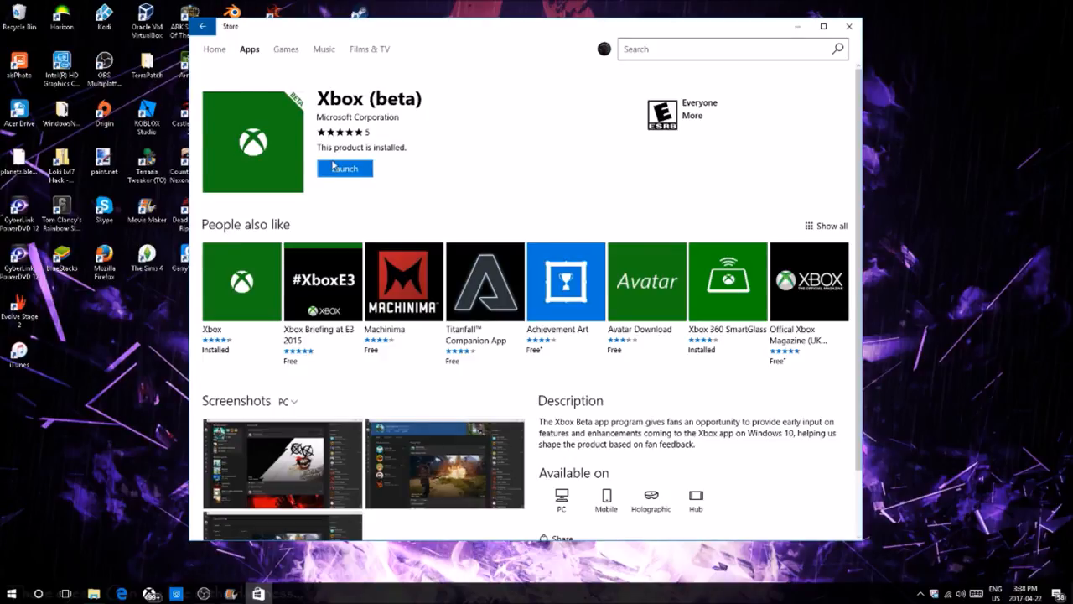
click(344, 168)
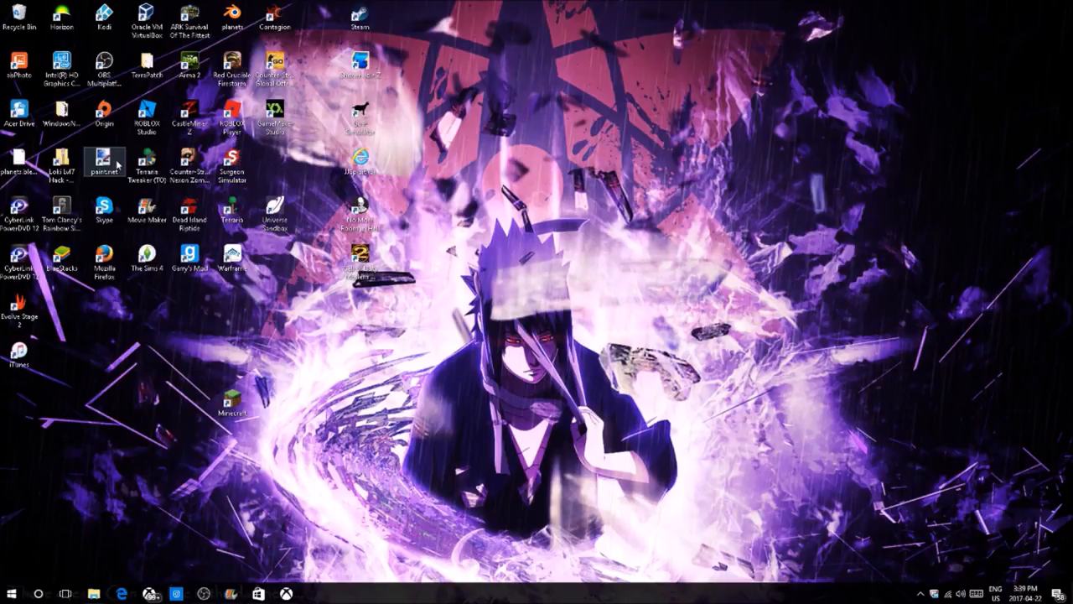
Launch paint.net from its desktop shortcut to view the pink-haired portrait.
double_click(104, 160)
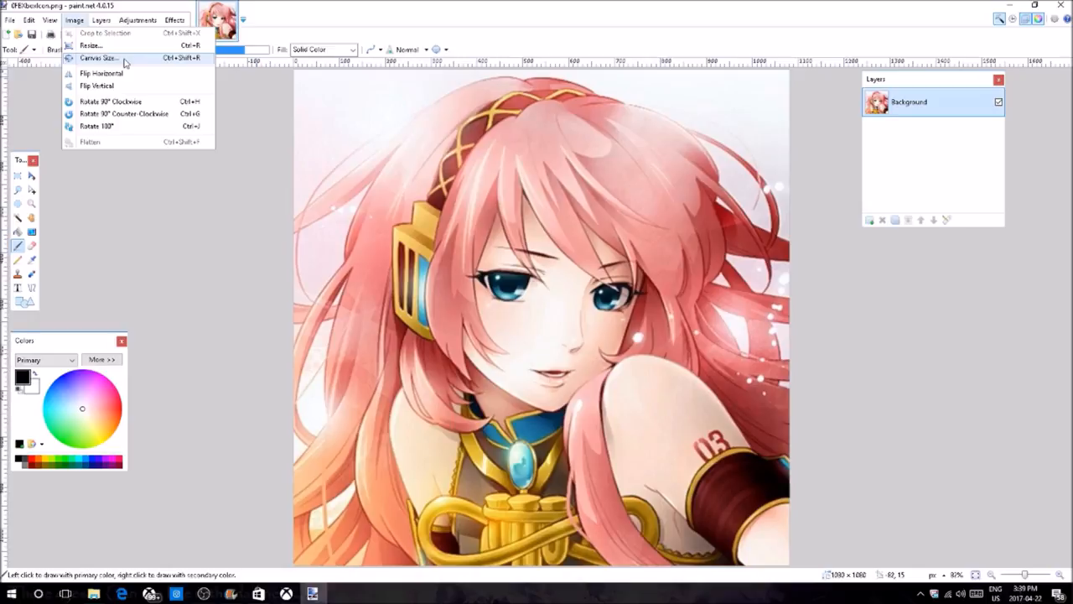
click(98, 58)
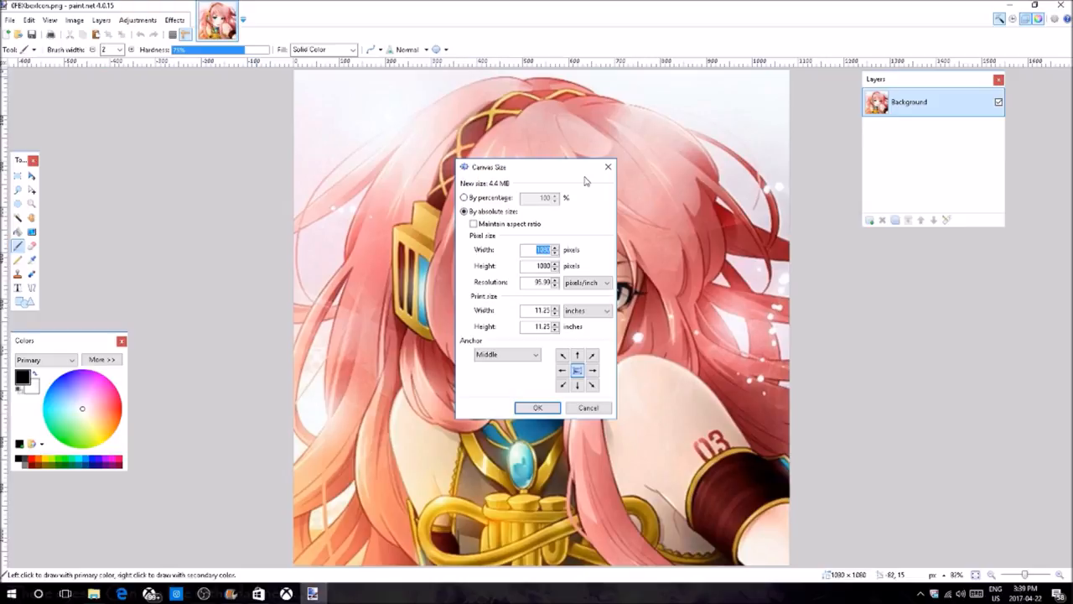
click(537, 407)
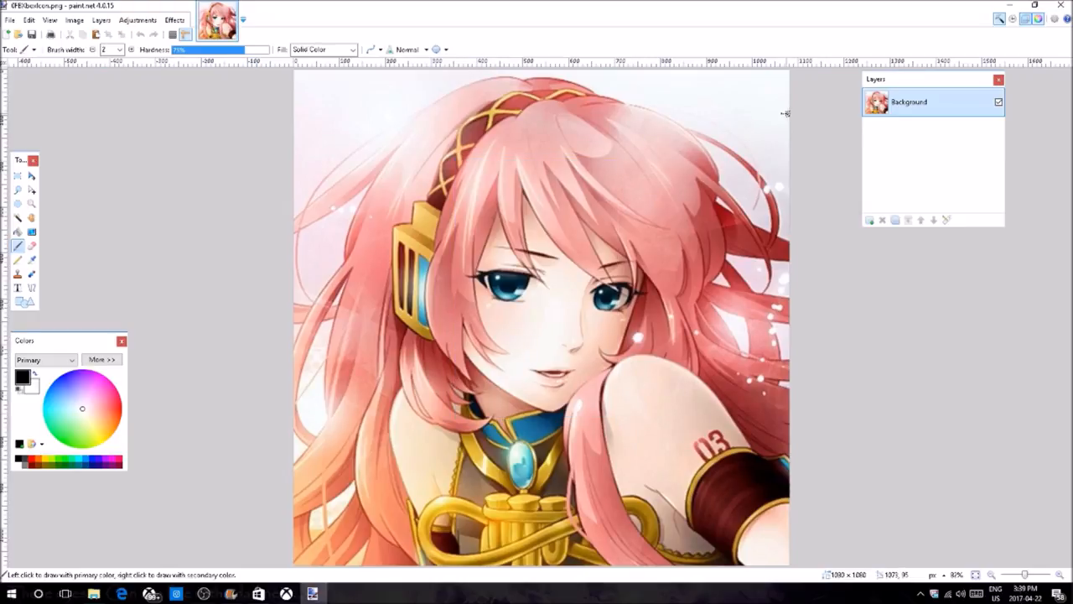
click(75, 19)
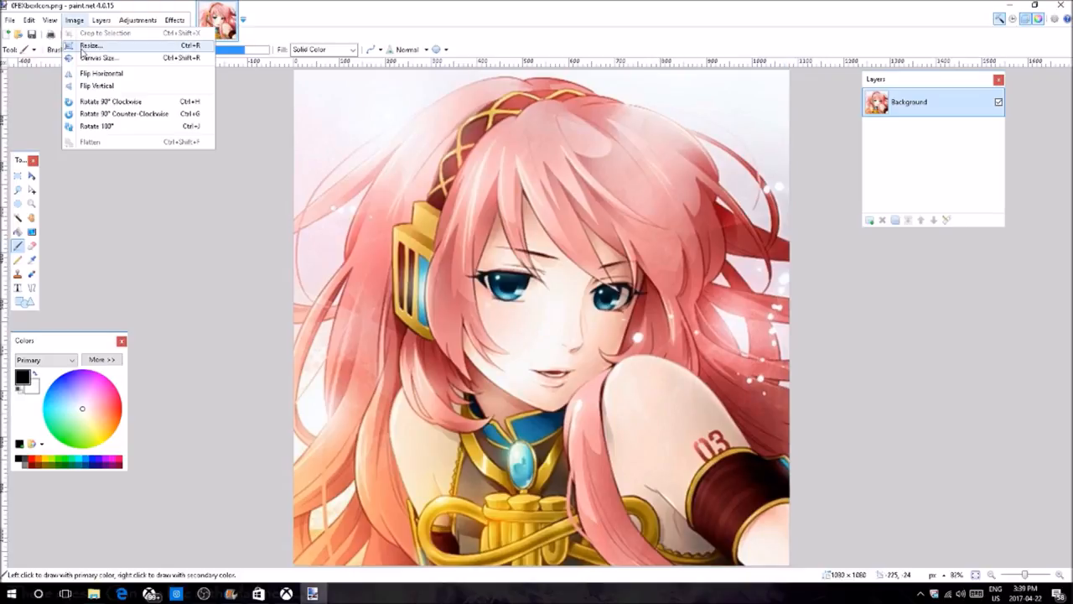
mouse_move(99, 58)
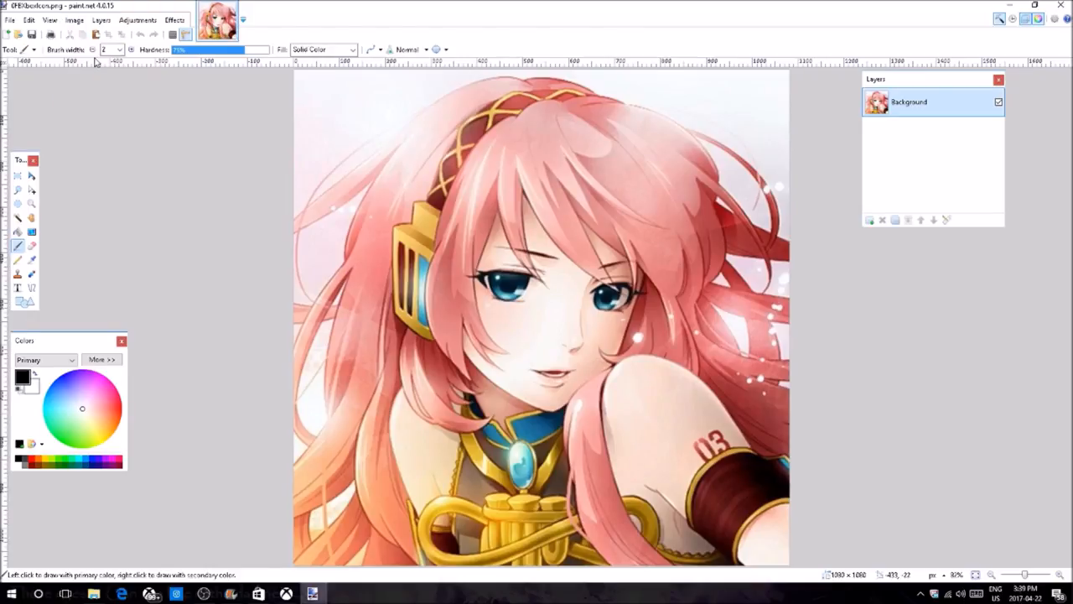
mouse_move(365, 174)
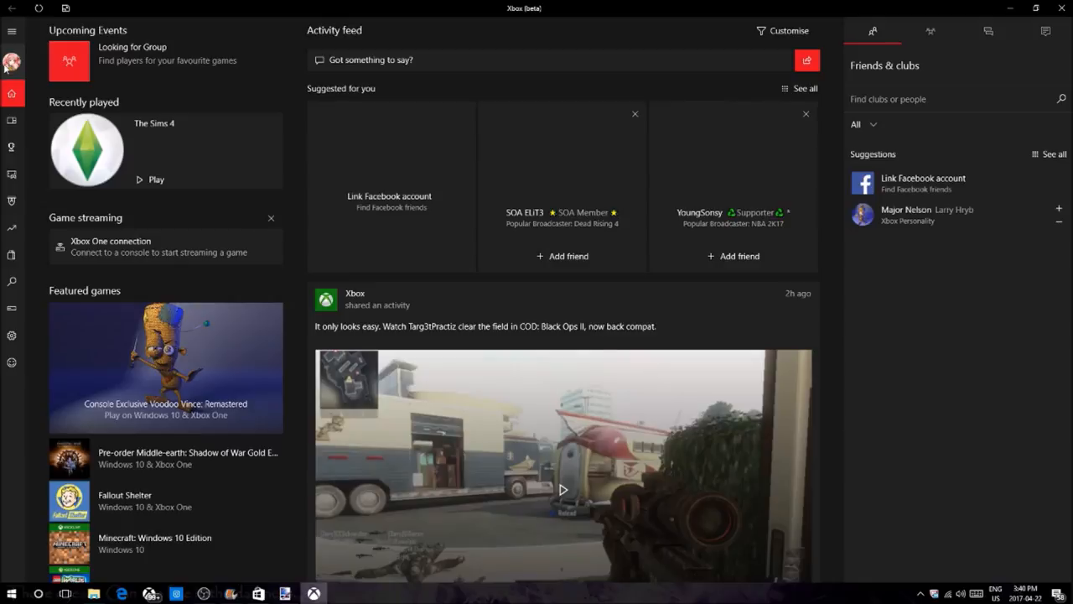
Open profile customisation from the sidebar profile picture.
click(12, 62)
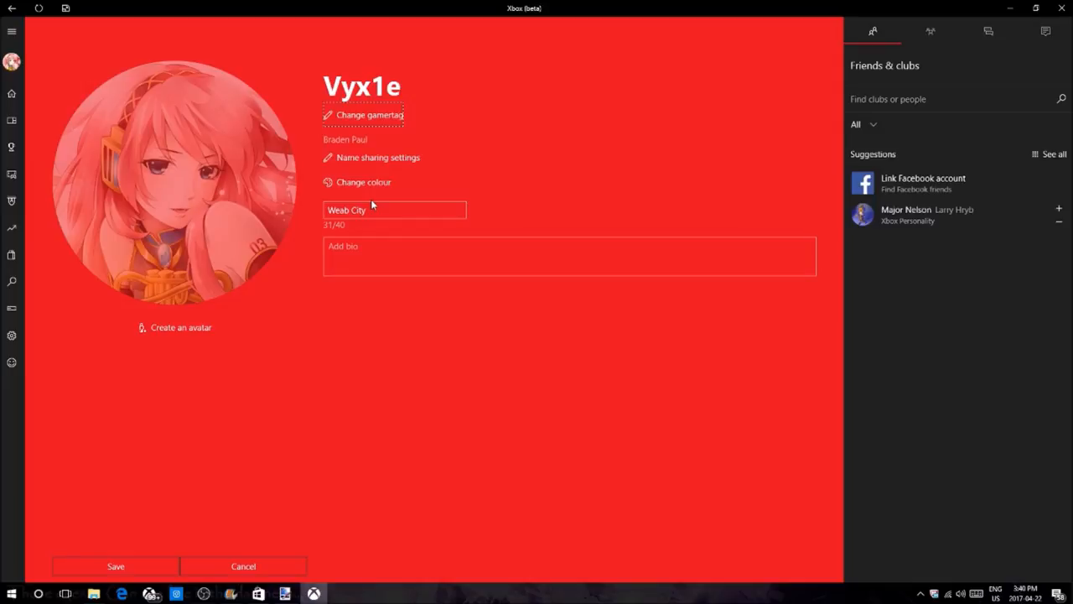
Scroll the Choose a gamerpic list and pick Choose a custom picture.
click(174, 180)
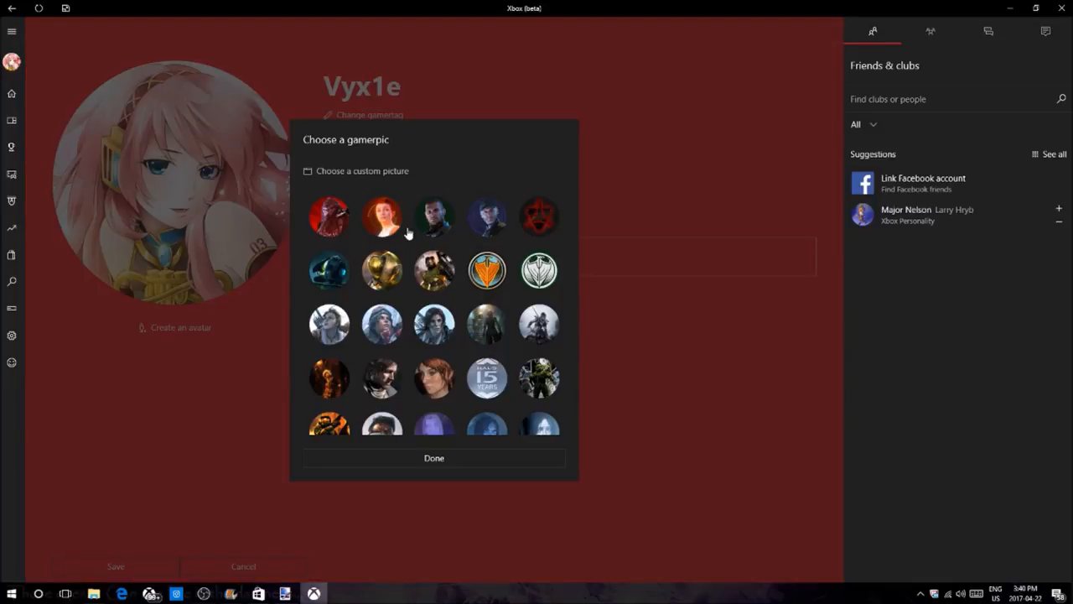
scroll(down, 3)
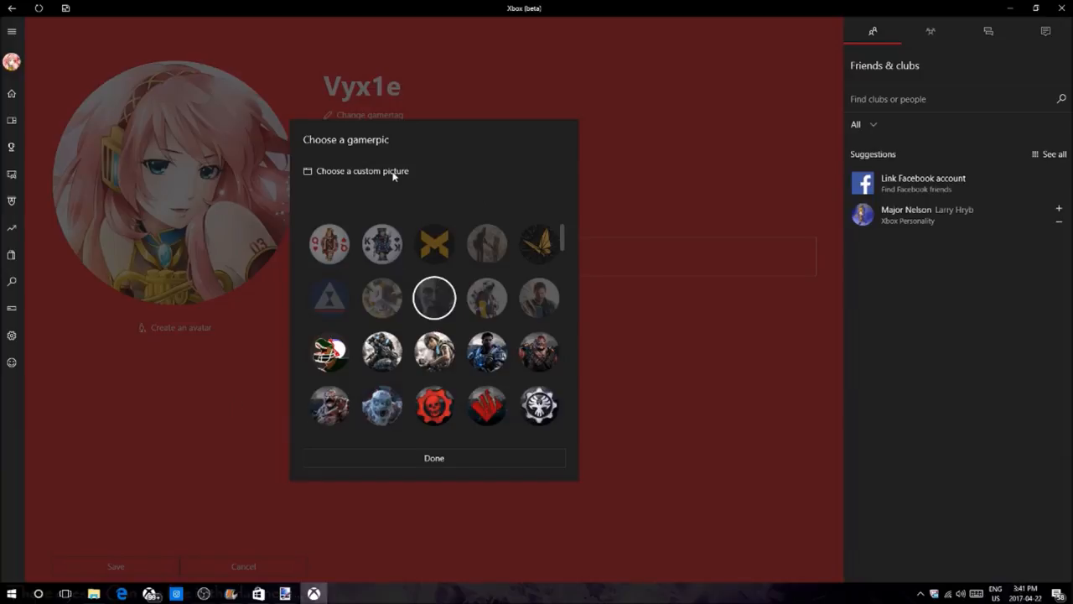
scroll(down, 3)
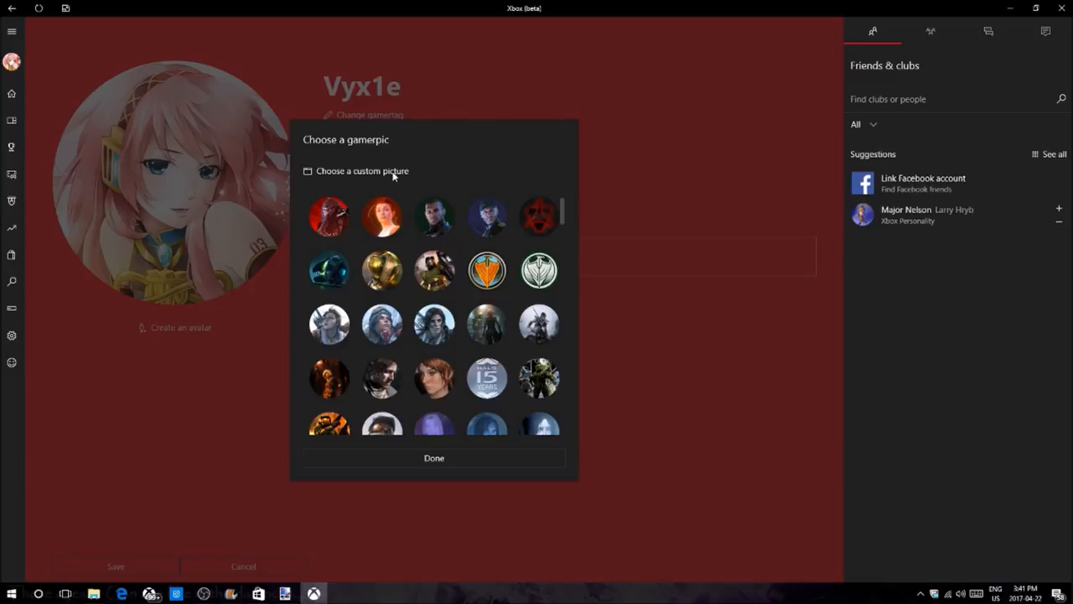
click(361, 170)
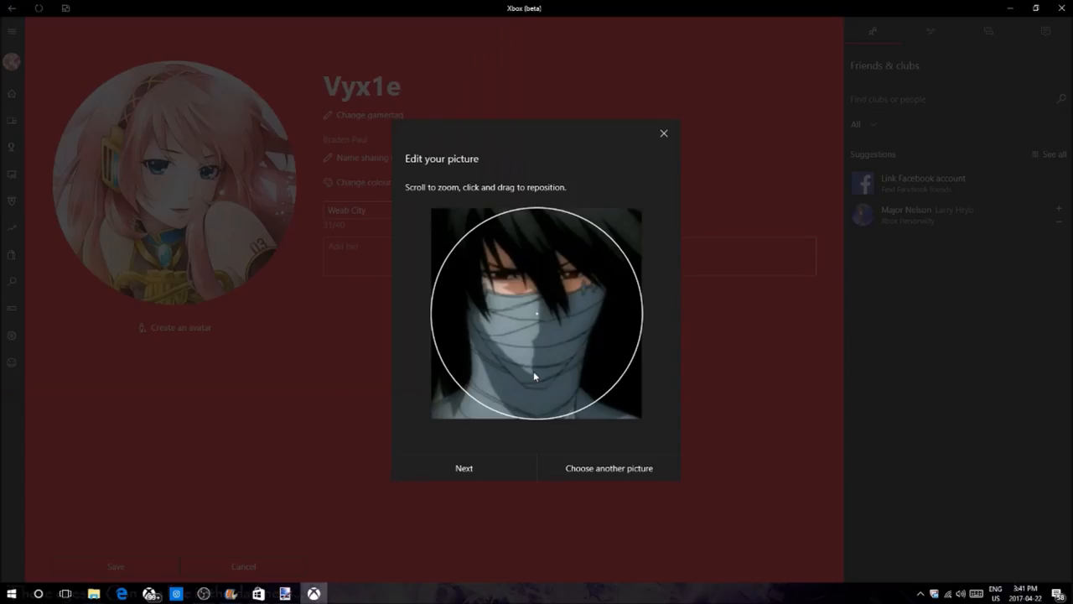
Reposition the masked dark-haired picture in the crop circle, then upload it.
drag(537, 376, 562, 411)
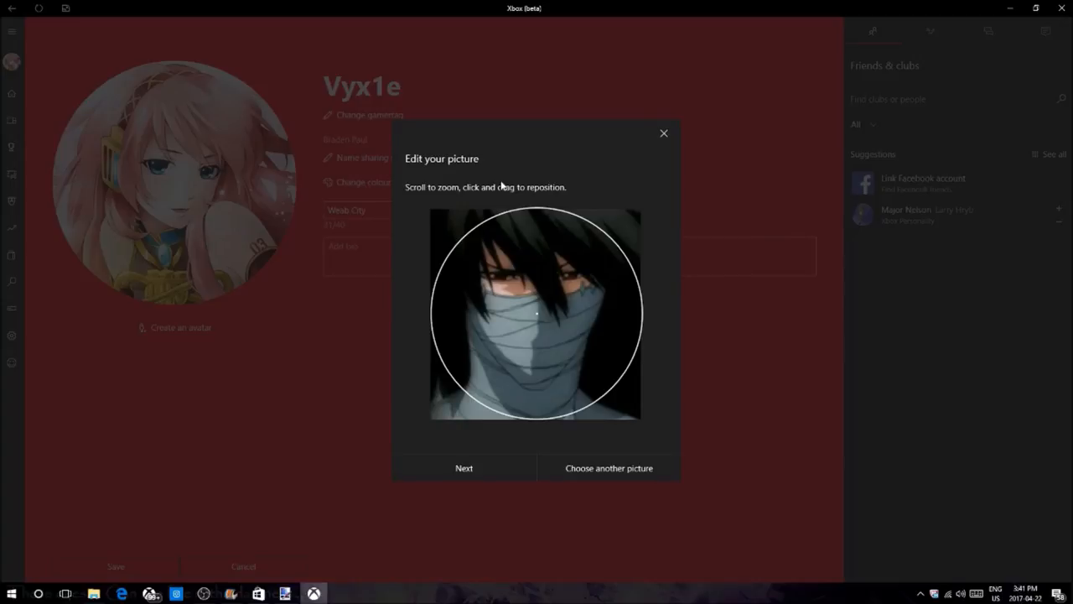
click(464, 468)
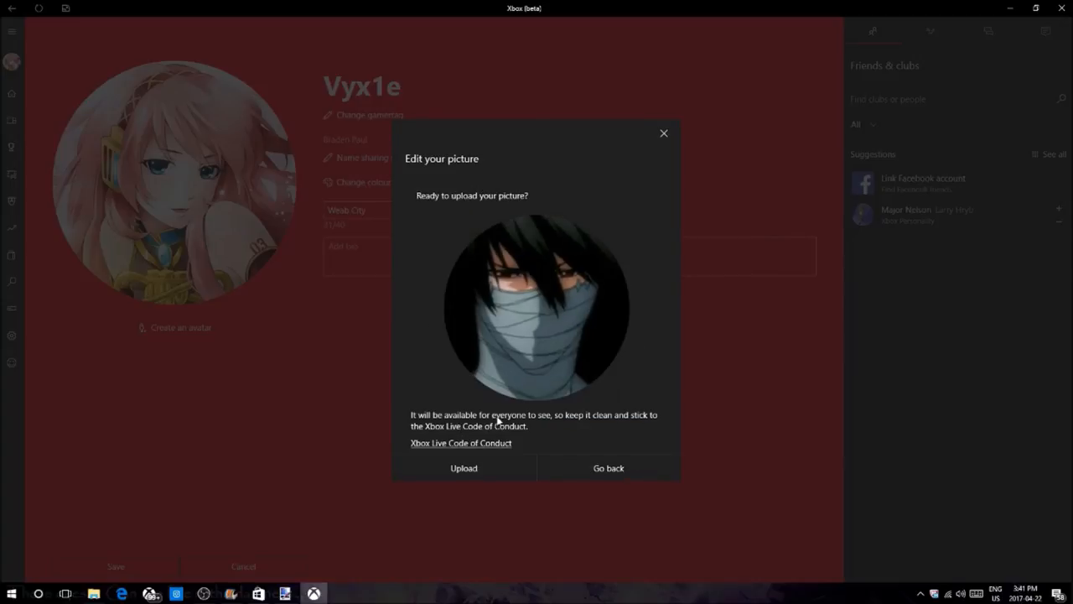
mouse_move(541, 411)
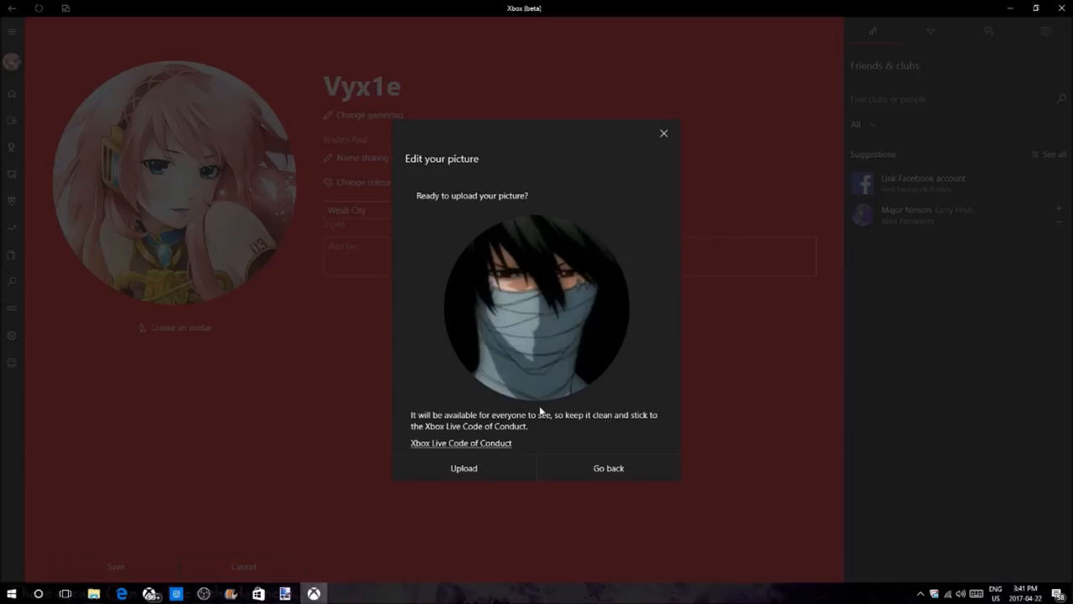
mouse_move(464, 467)
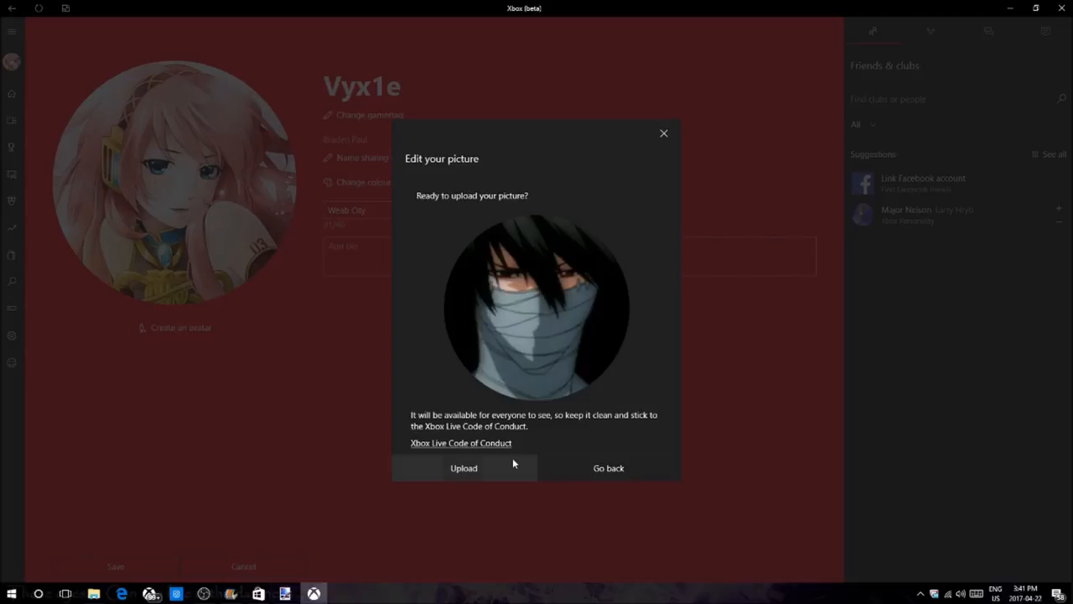
click(464, 468)
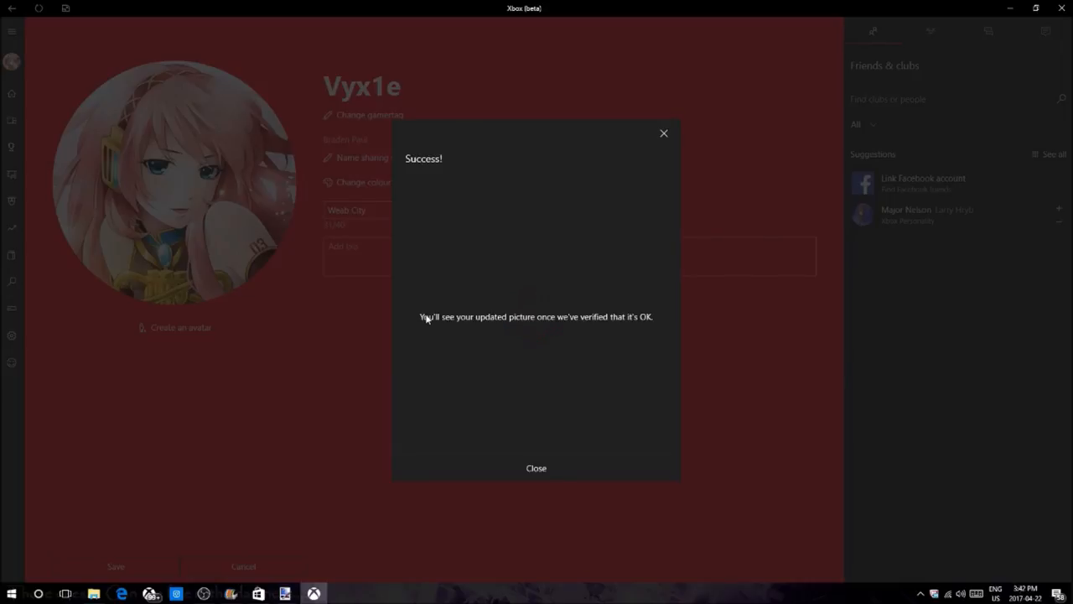
mouse_move(592, 336)
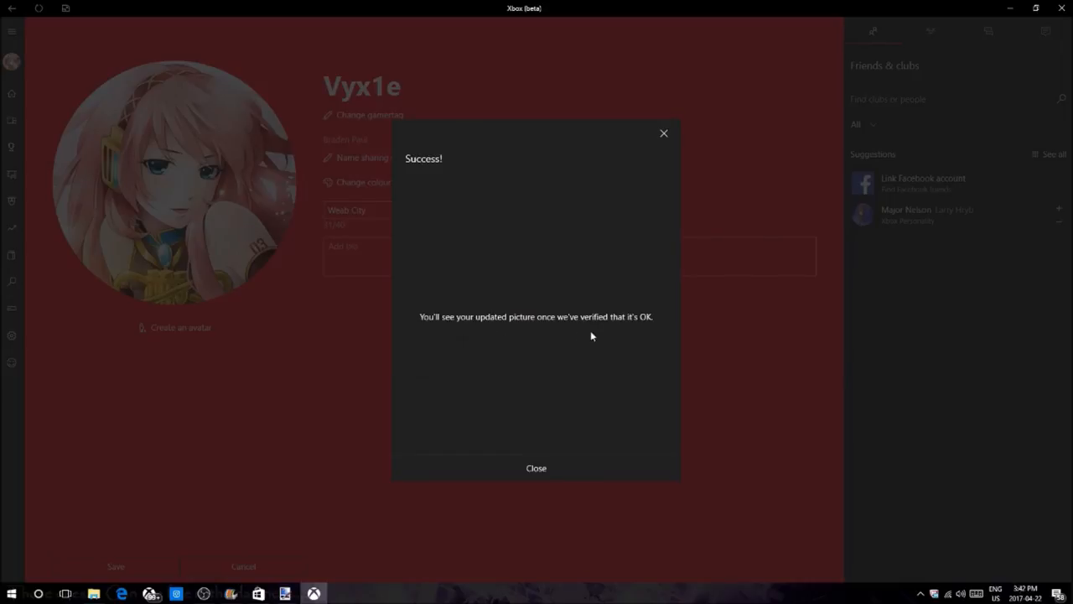
Close the Success dialog to return to the customise profile page.
click(536, 468)
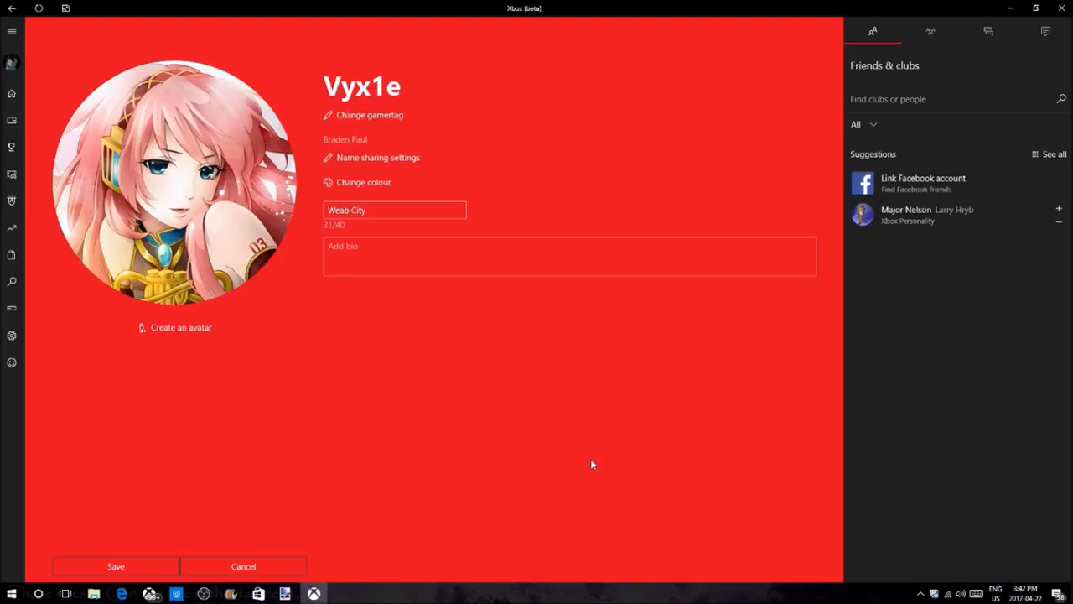
mouse_move(235, 166)
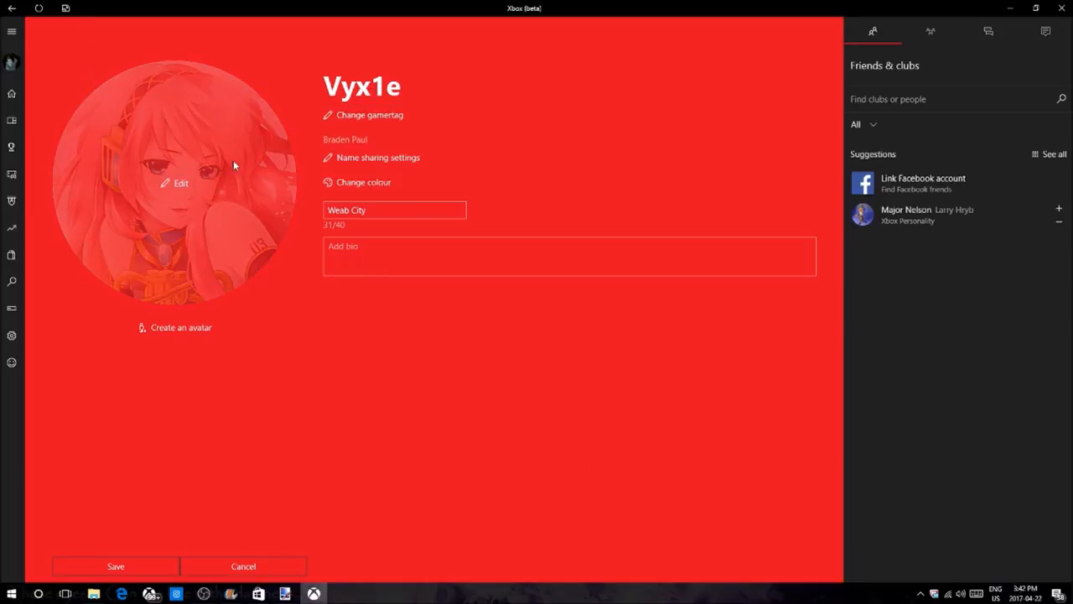
Return to the profile overview and reopen profile customisation.
click(181, 183)
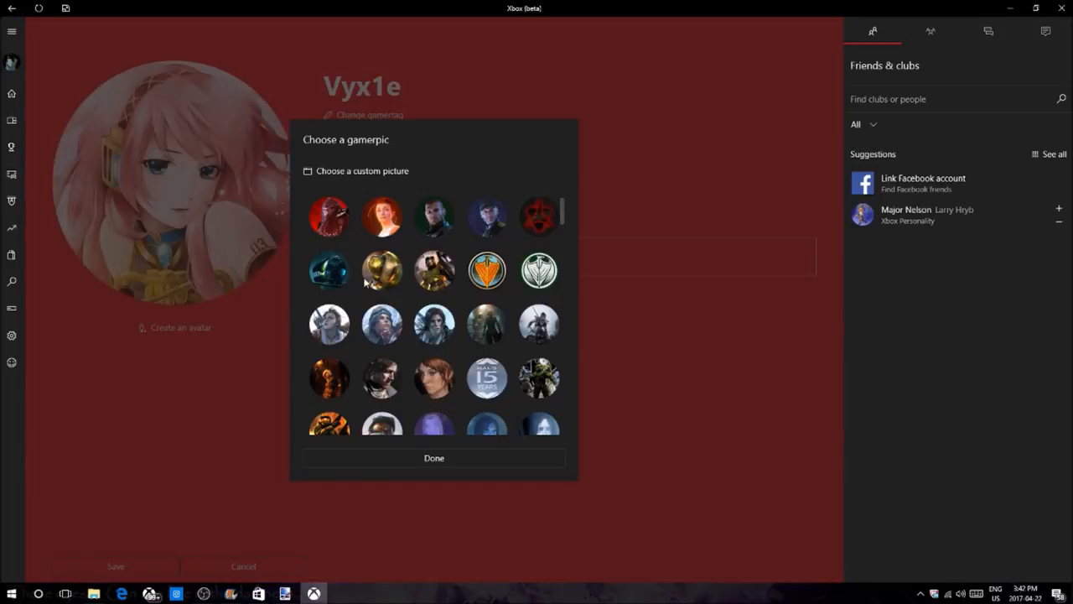
click(434, 458)
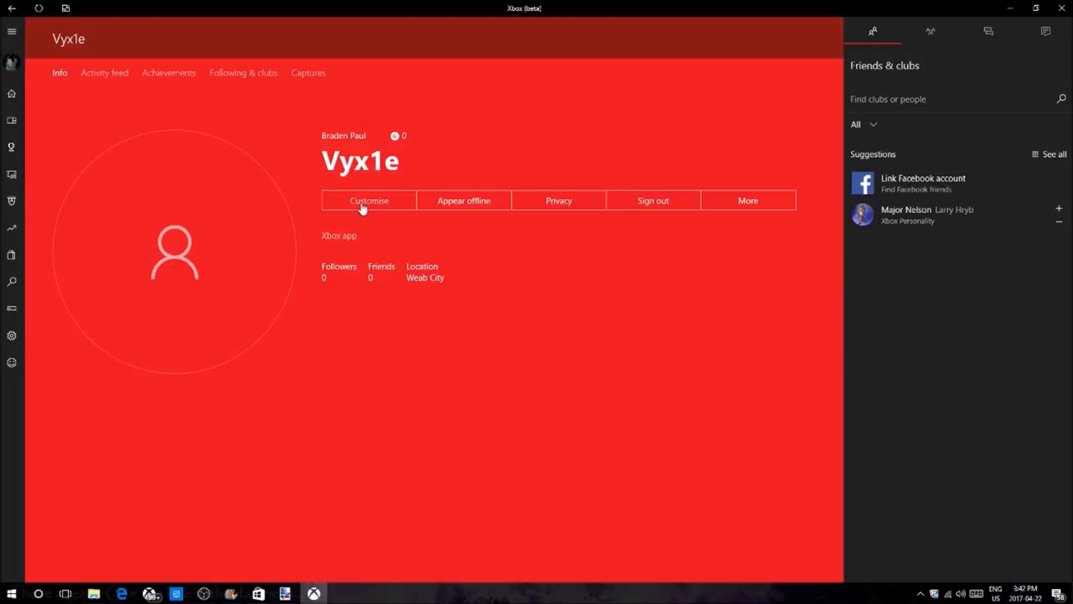
click(369, 200)
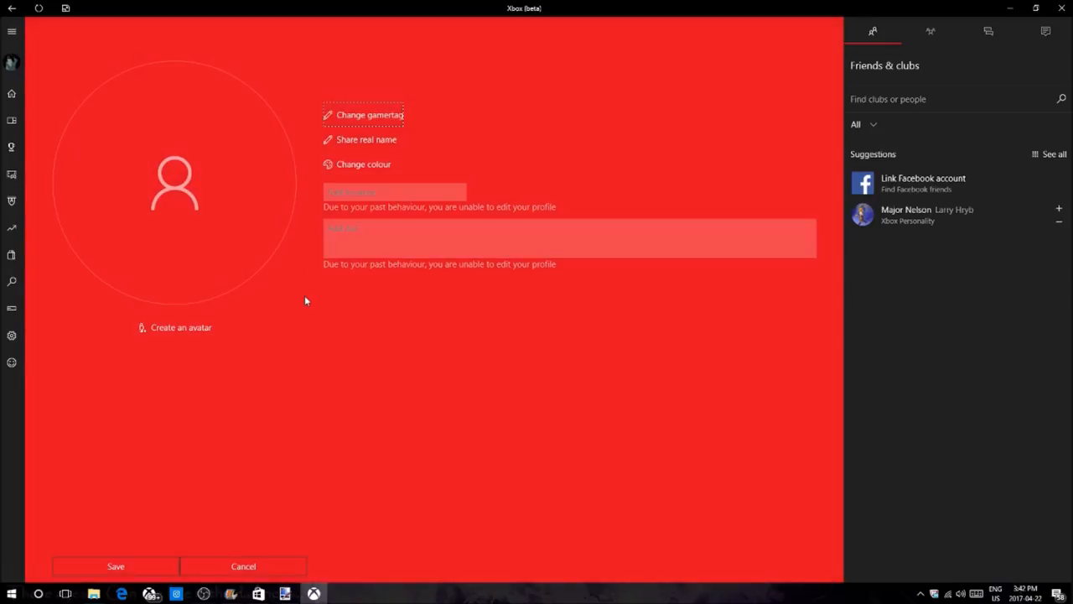
Upload a custom gamerpic again and close the Success confirmation.
click(174, 183)
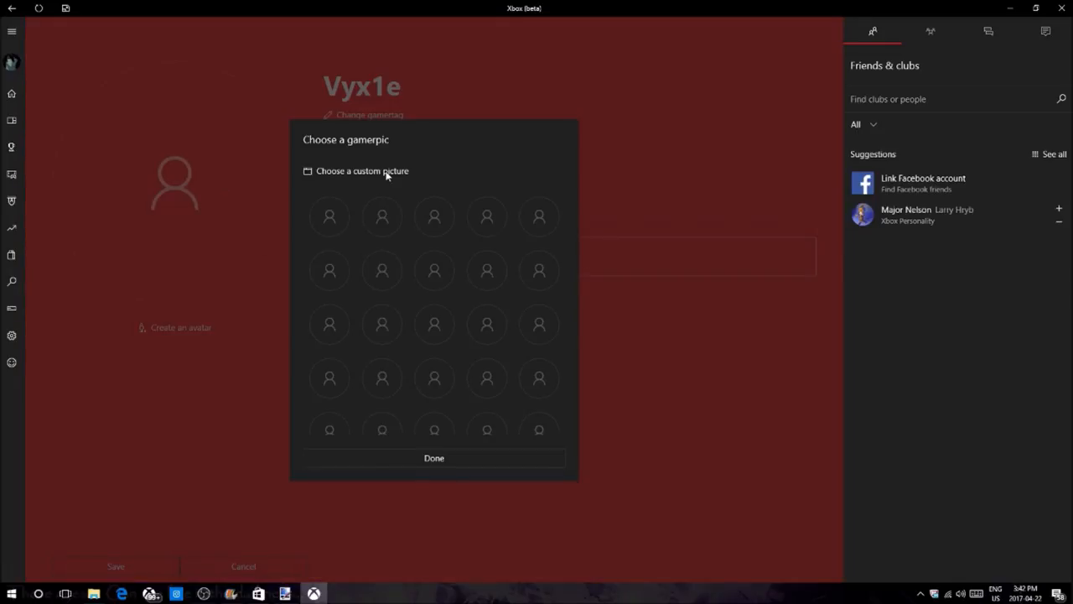
click(361, 170)
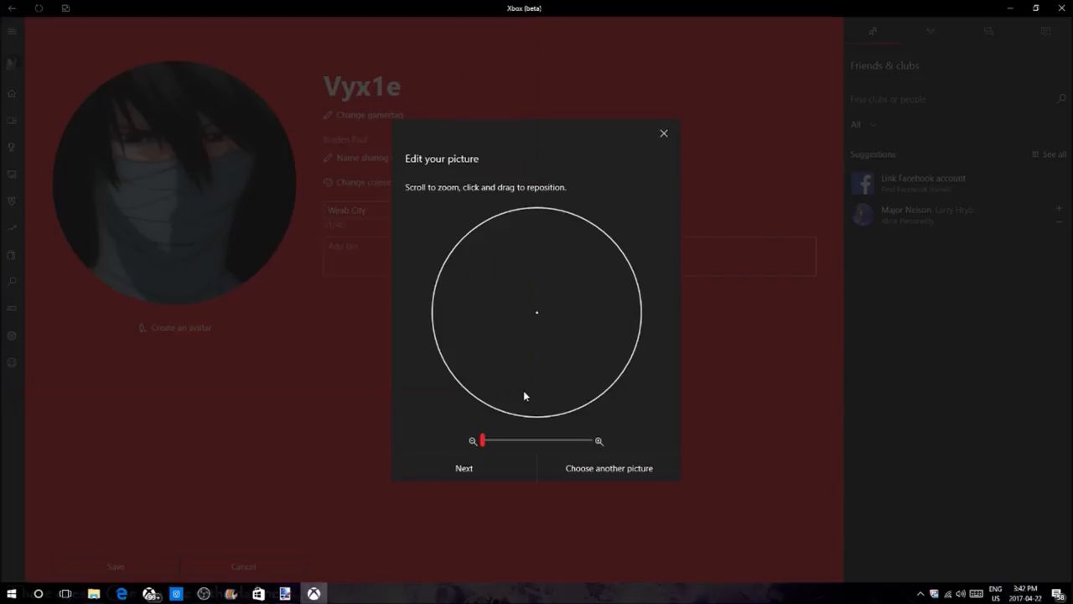
click(464, 468)
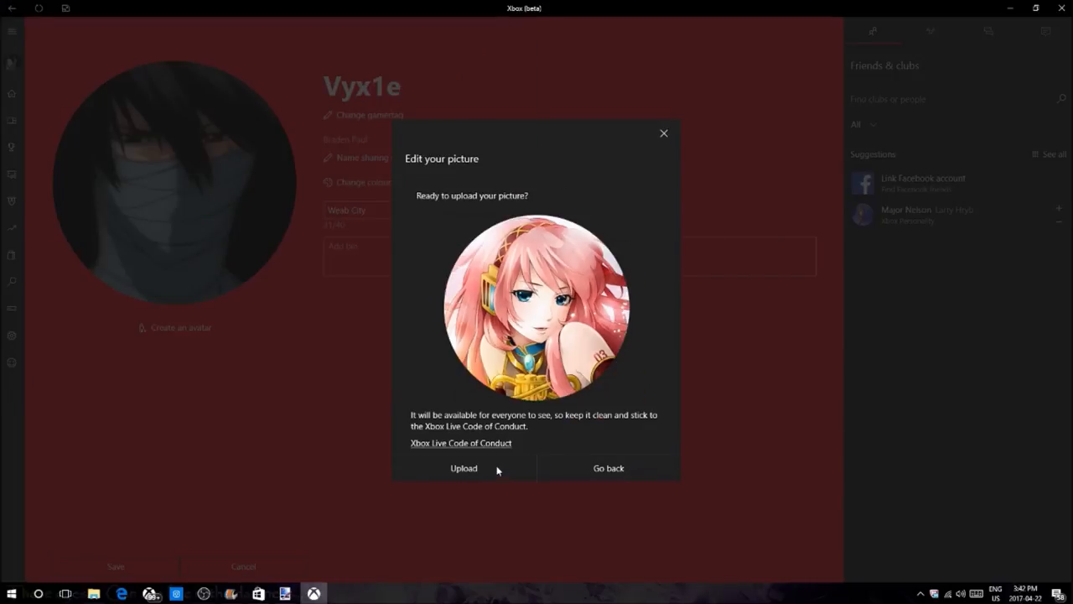
click(464, 468)
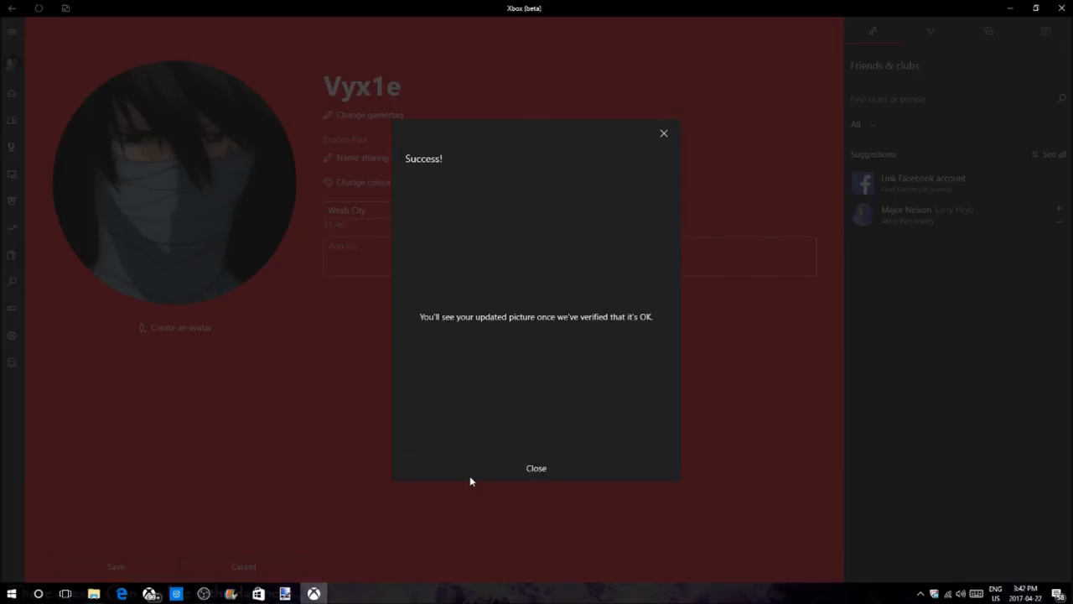
click(536, 468)
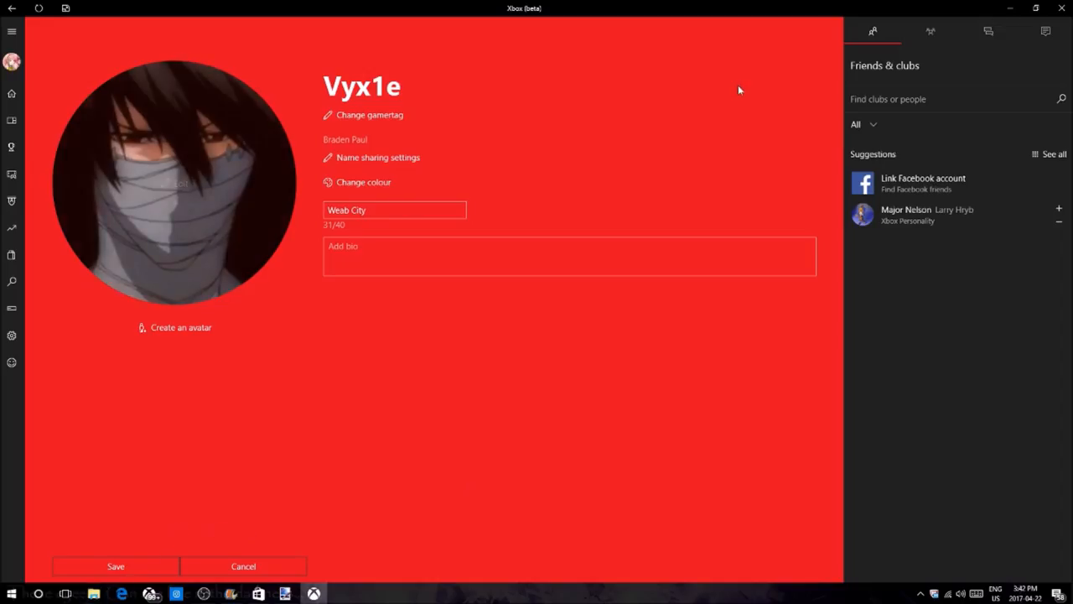